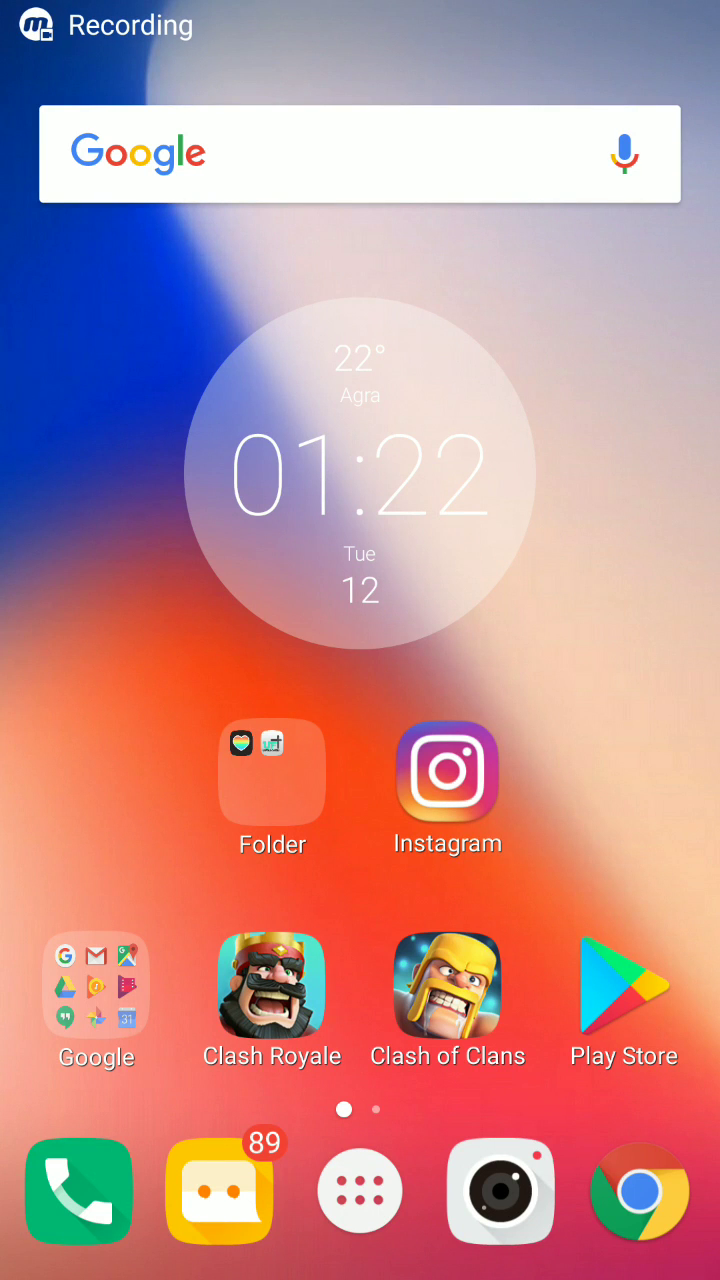
# - Attempt a direct install of the DamonPS2 package from the file manager and dismiss the failure message
pyautogui.click(360, 1190)
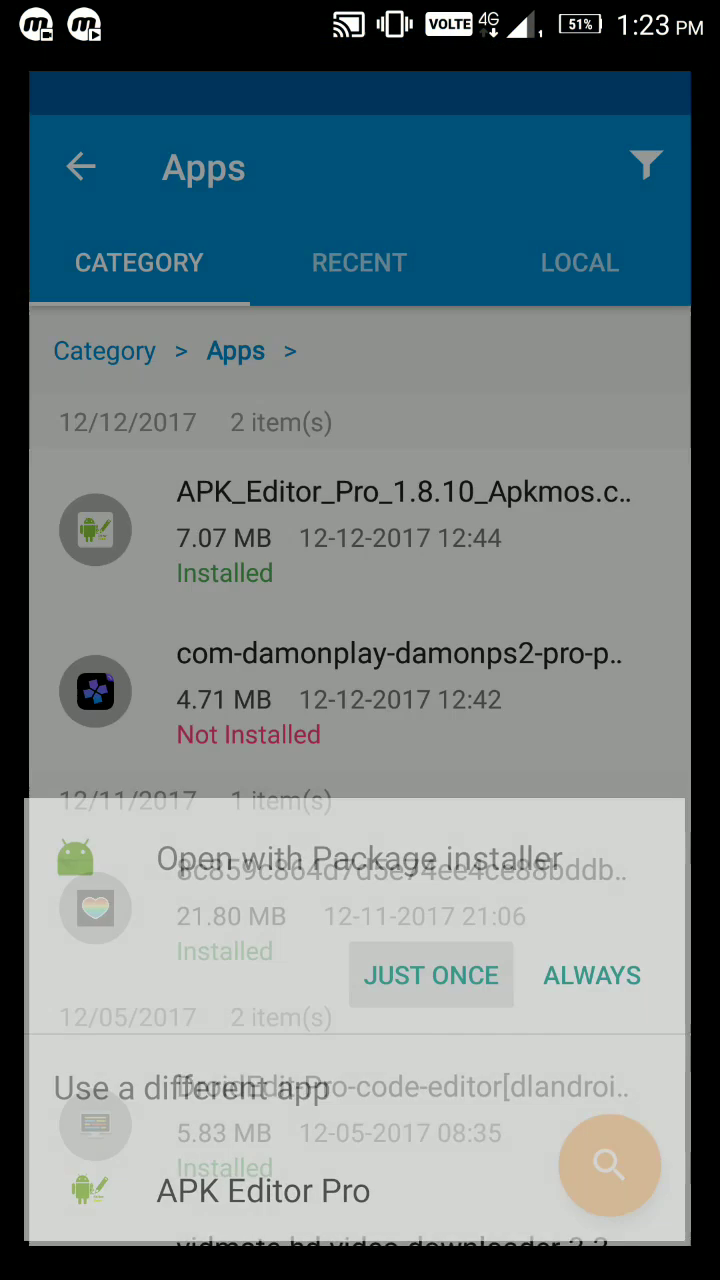
pyautogui.click(430, 976)
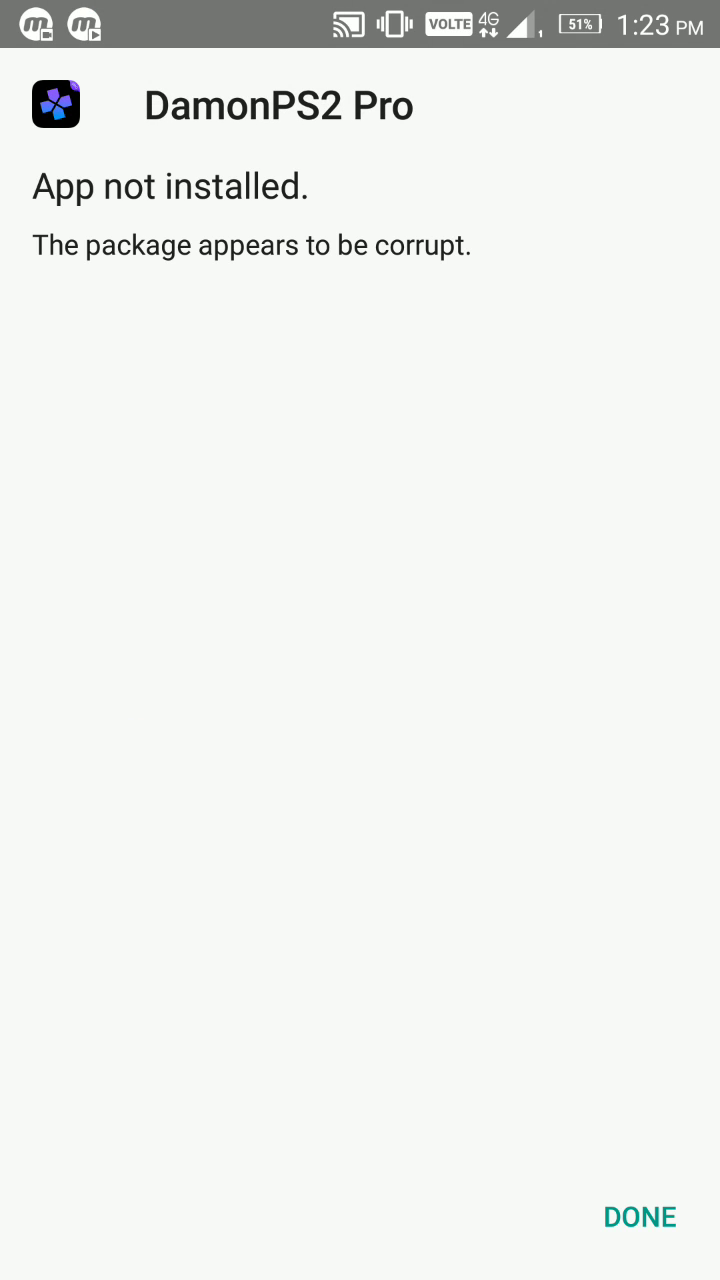
pyautogui.click(640, 1216)
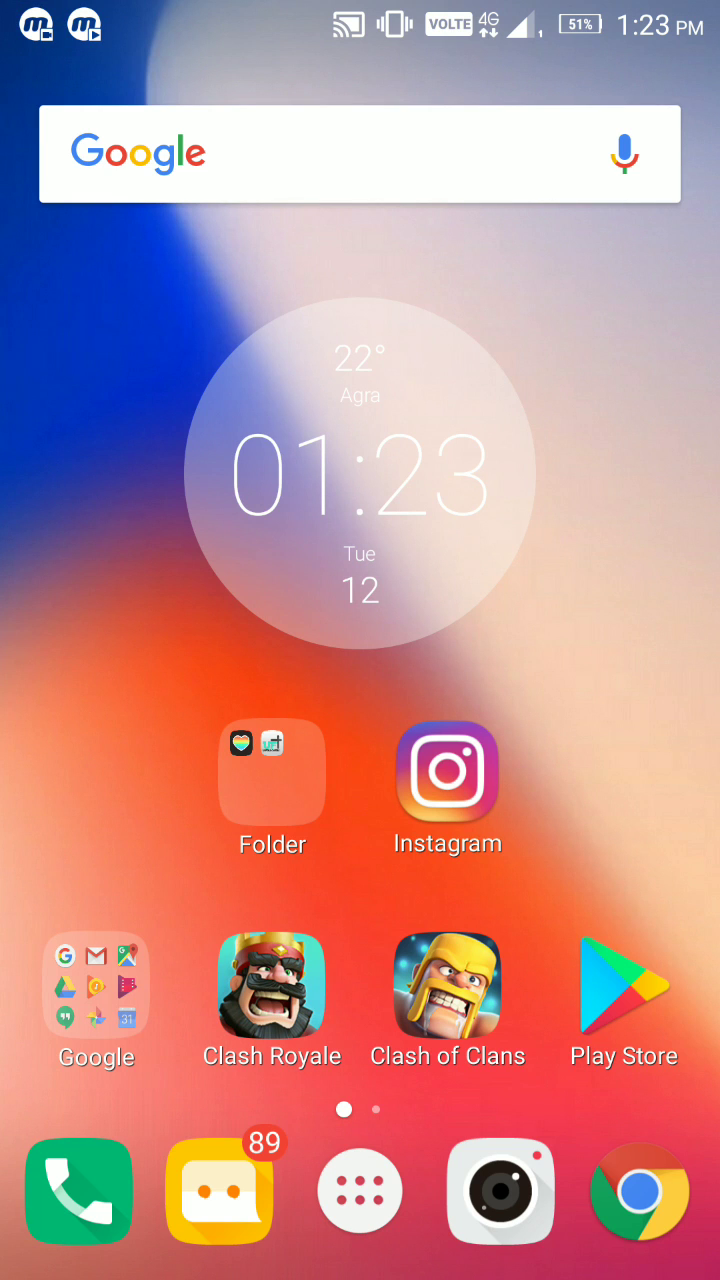
# - Launch APK Editor Pro from the app drawer to its main screen
pyautogui.click(360, 1192)
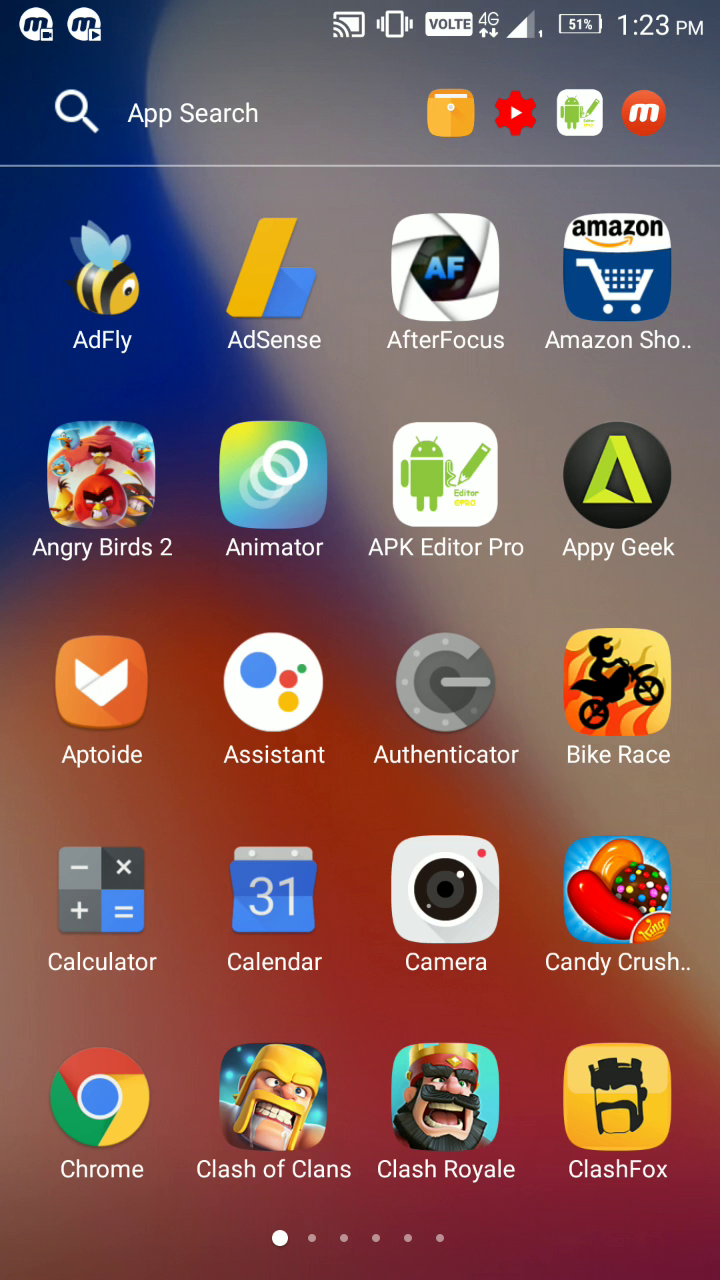
pyautogui.click(444, 476)
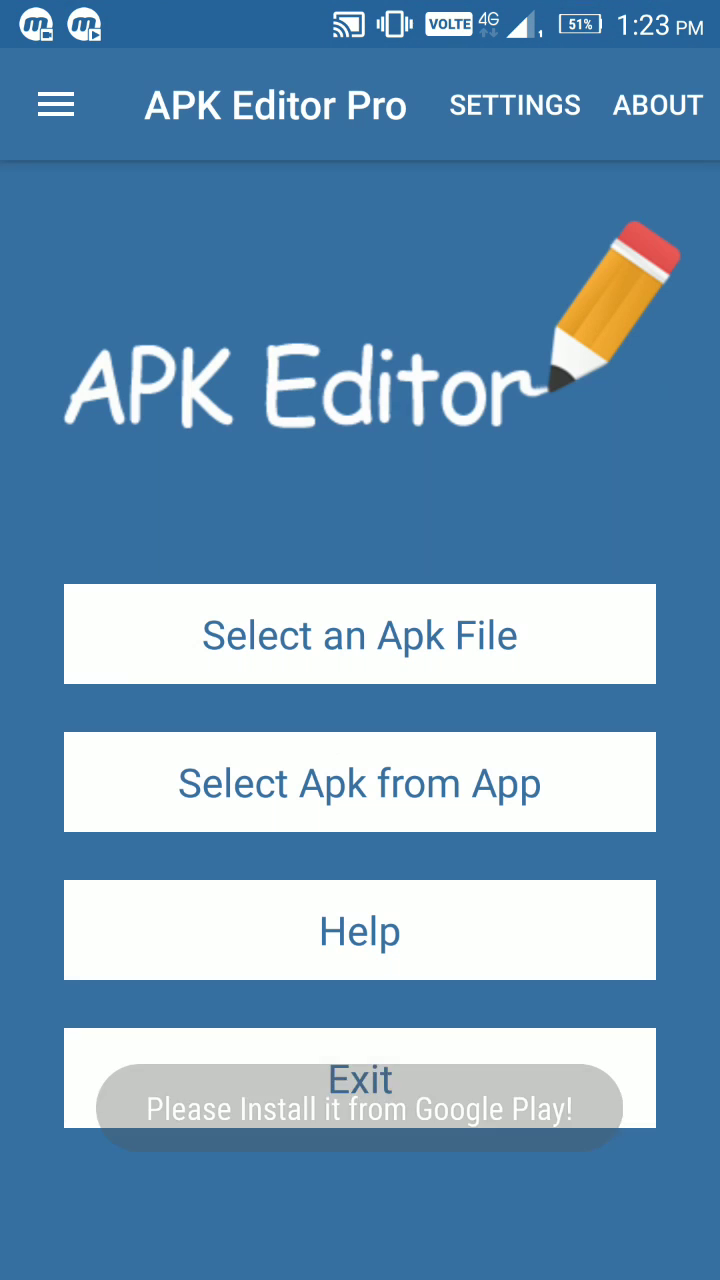
pyautogui.click(360, 1078)
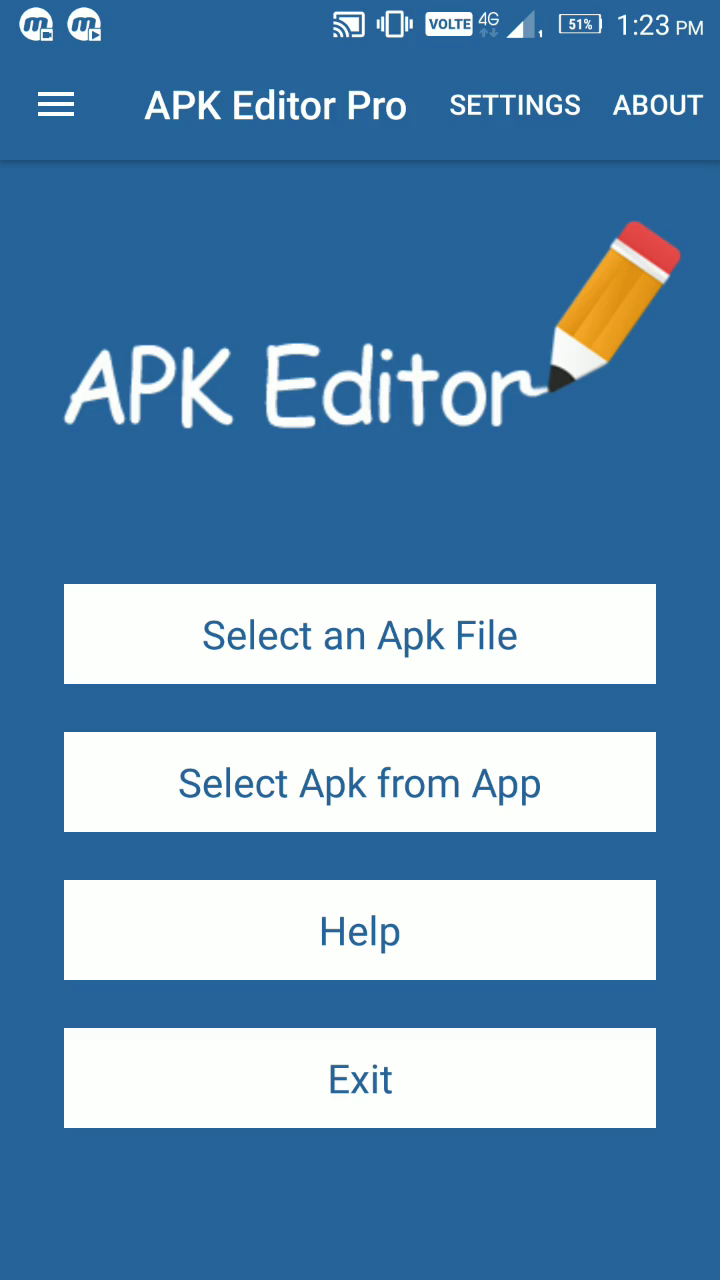
# - Select the DamonPS2 Pro APK from the Download folder and choose Common Edit
pyautogui.click(360, 632)
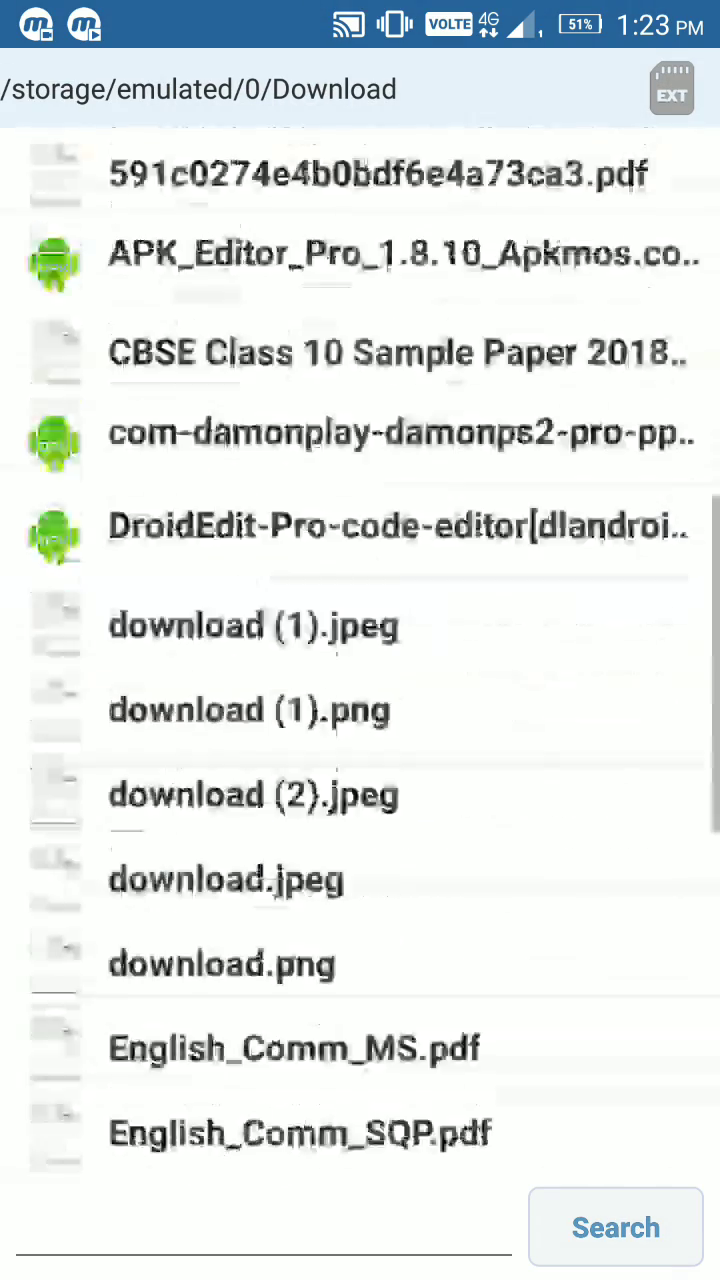
pyautogui.scroll(-3)
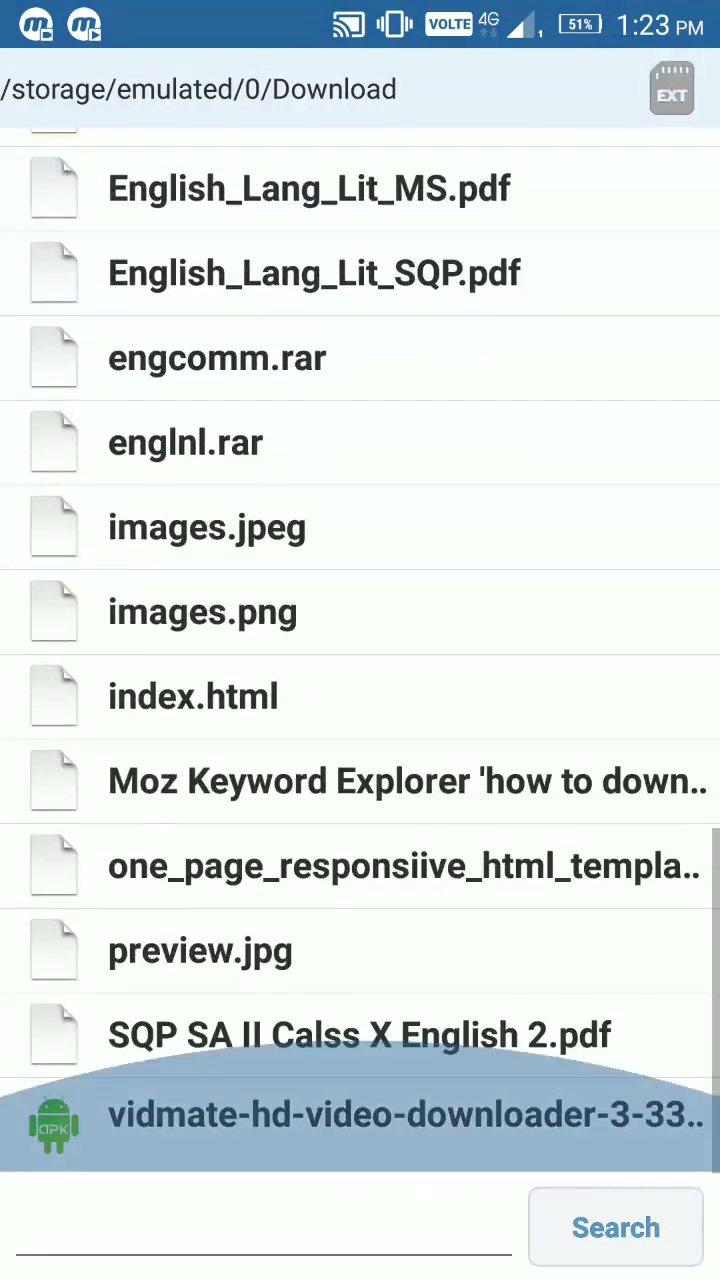
pyautogui.scroll(3)
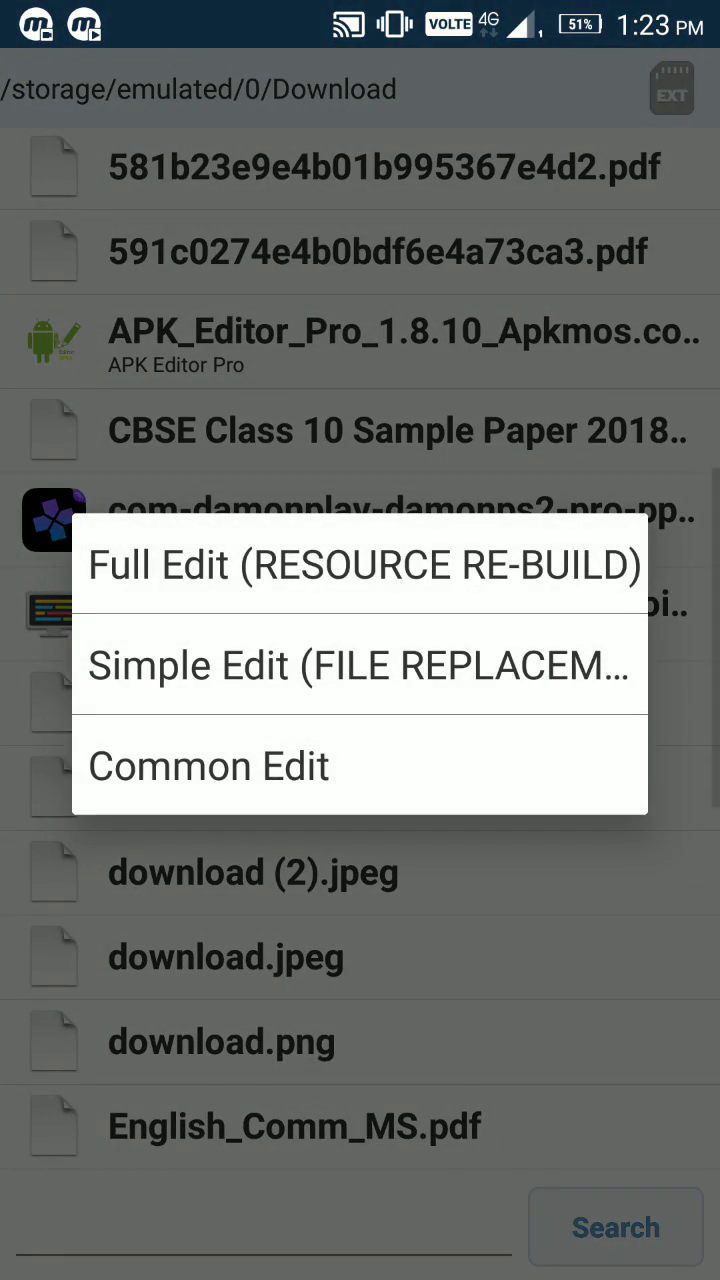
pyautogui.click(208, 766)
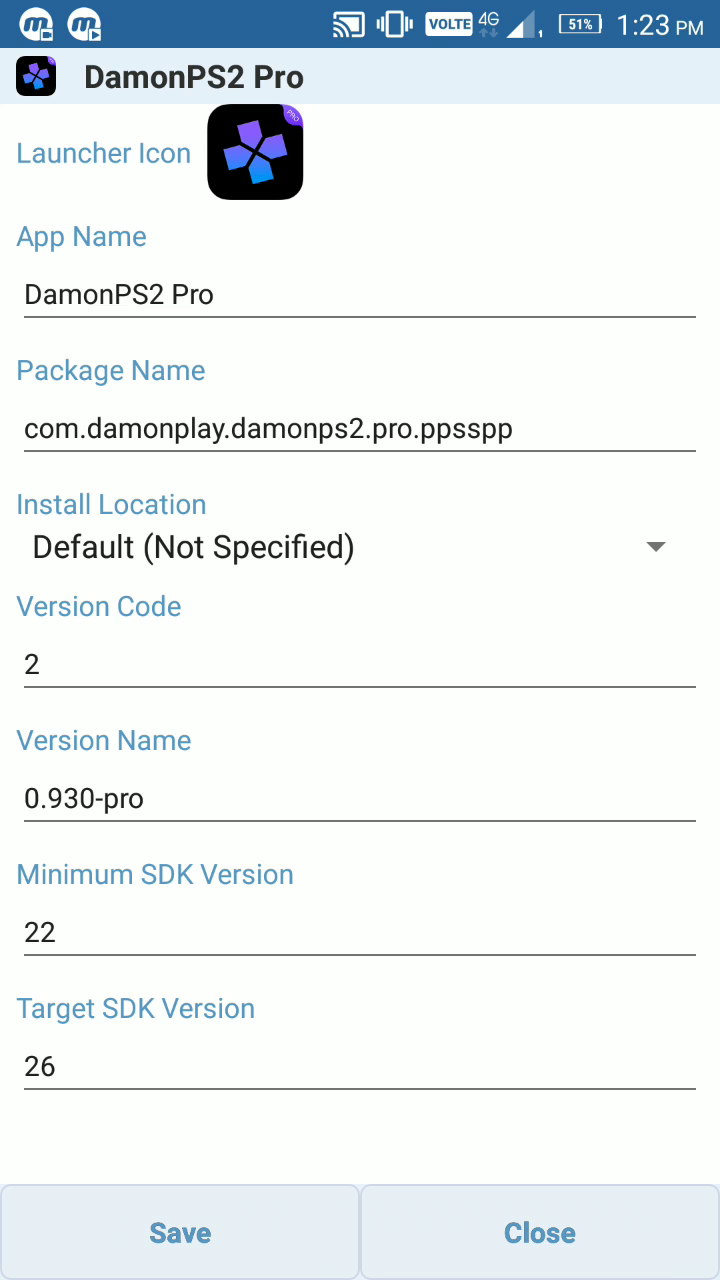
# - Set Install Location to Auto (OS Make Decision) and save the rebuilt, signed APK
pyautogui.click(360, 546)
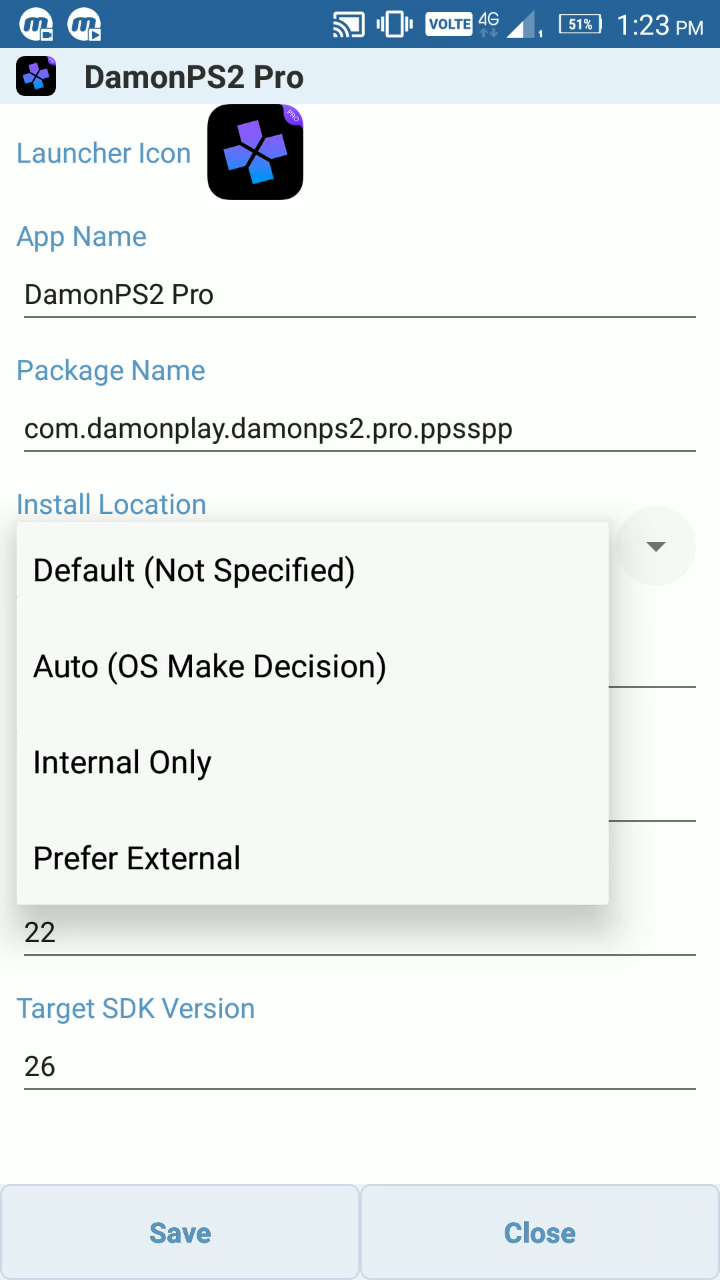
pyautogui.click(208, 666)
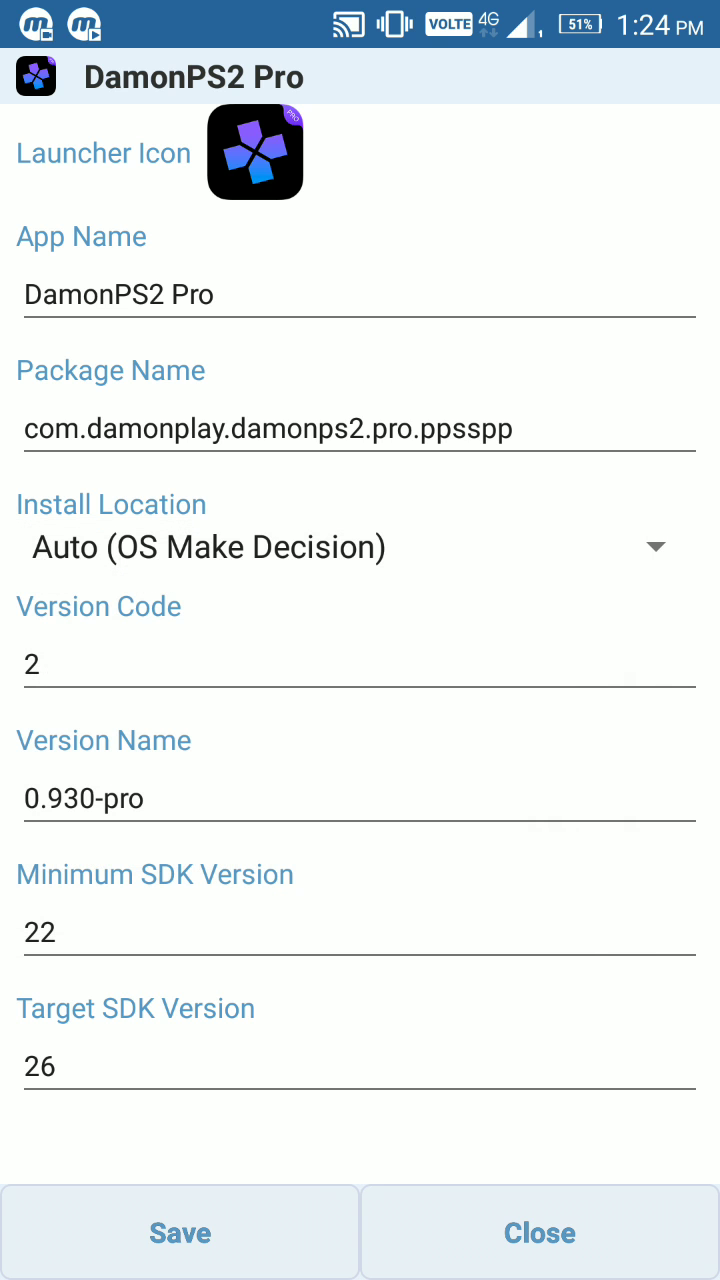
pyautogui.click(180, 1232)
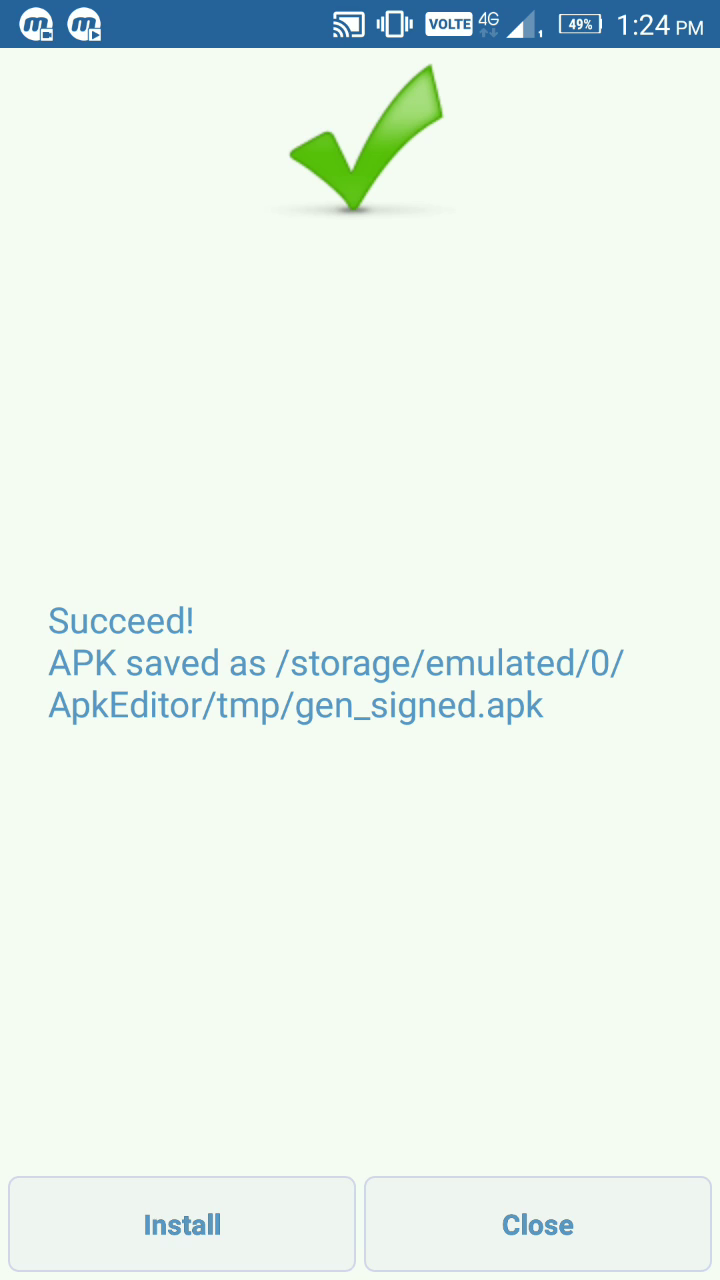
# - Install the saved DamonPS2 Pro package and finish with Done to return home
pyautogui.click(180, 1224)
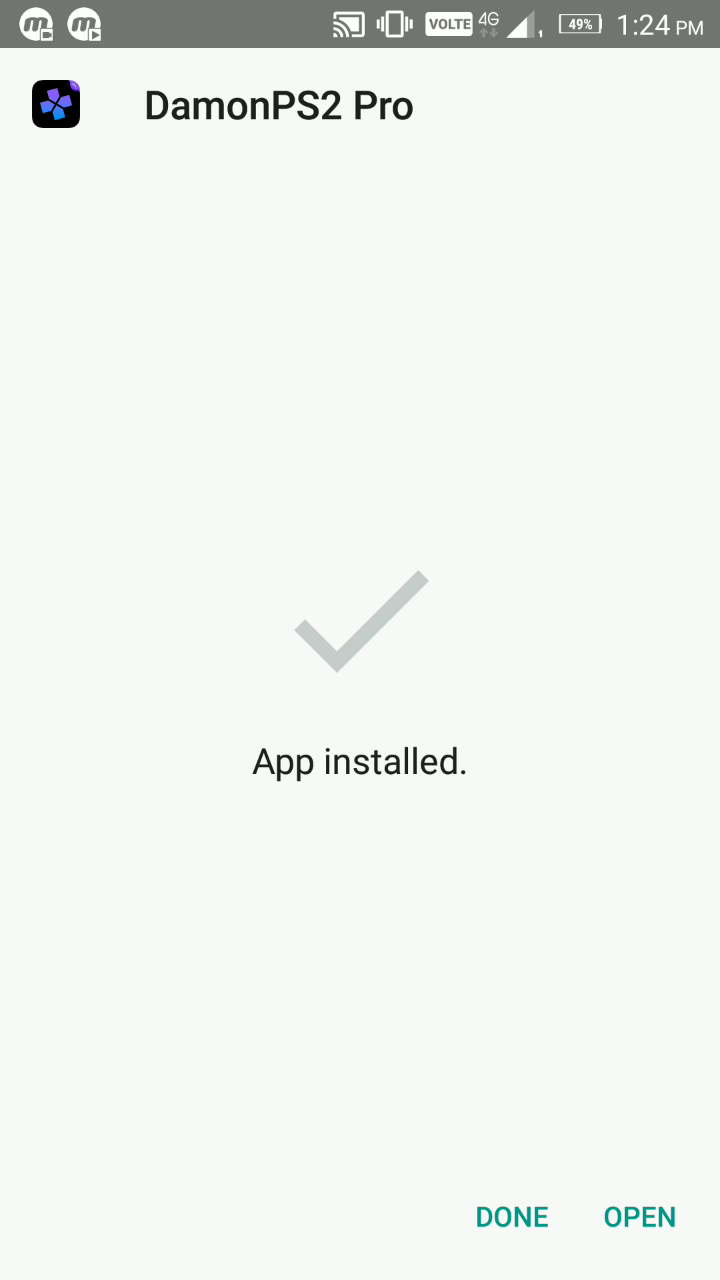
pyautogui.click(512, 1216)
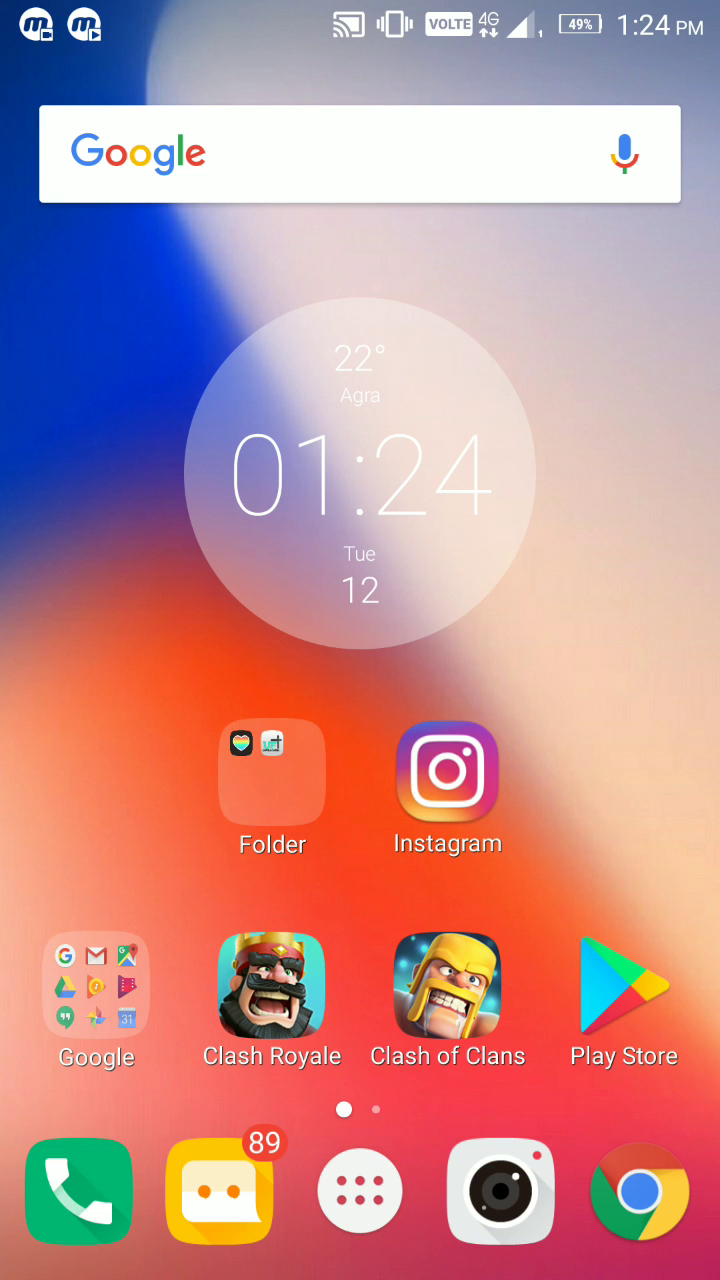
# - Drag DamonPS2 Pro from the app drawer onto the home screen beside Folder, then show it in the drawer
pyautogui.click(360, 1192)
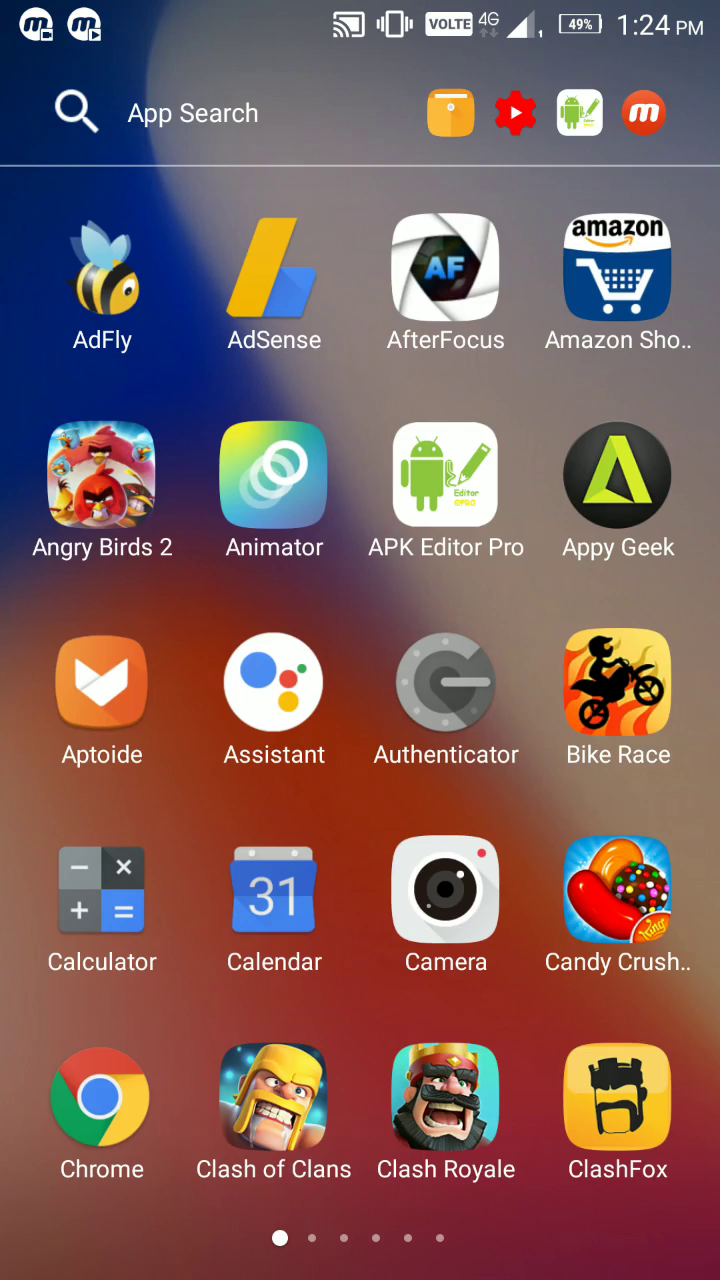
pyautogui.hscroll(-3)
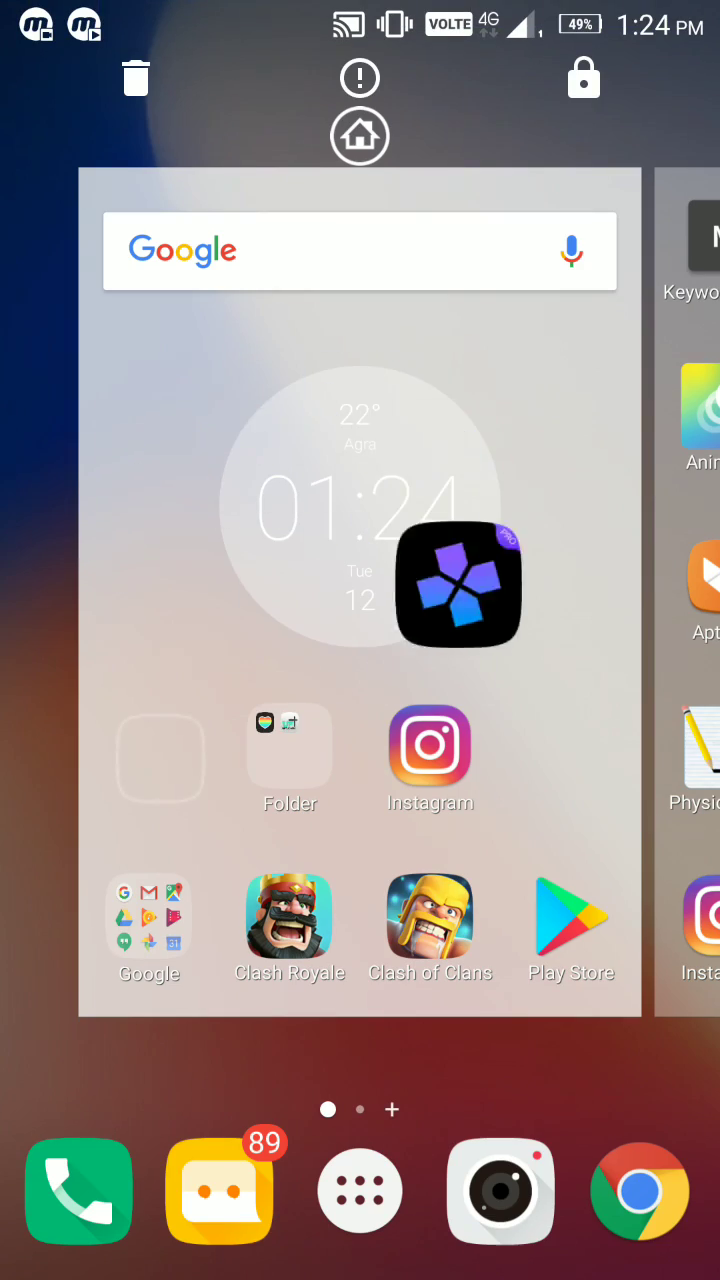
pyautogui.moveTo(458, 584); pyautogui.dragTo(156, 724)
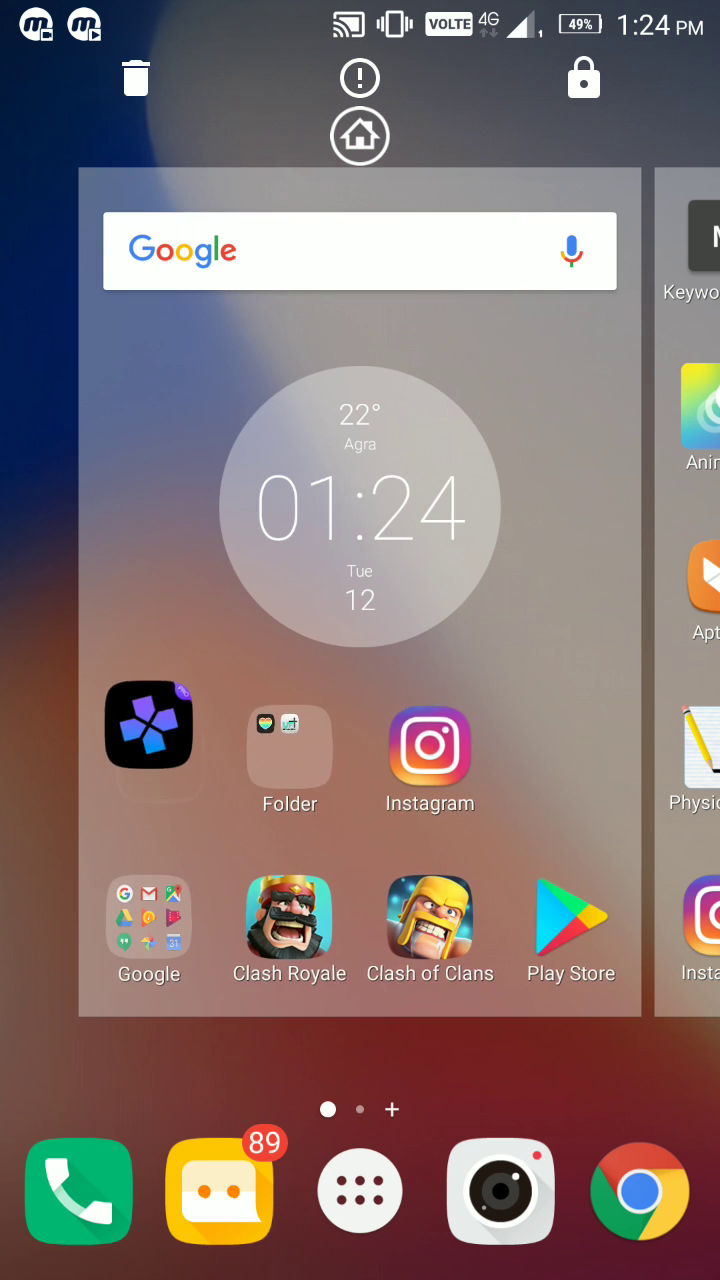
pyautogui.click(360, 1190)
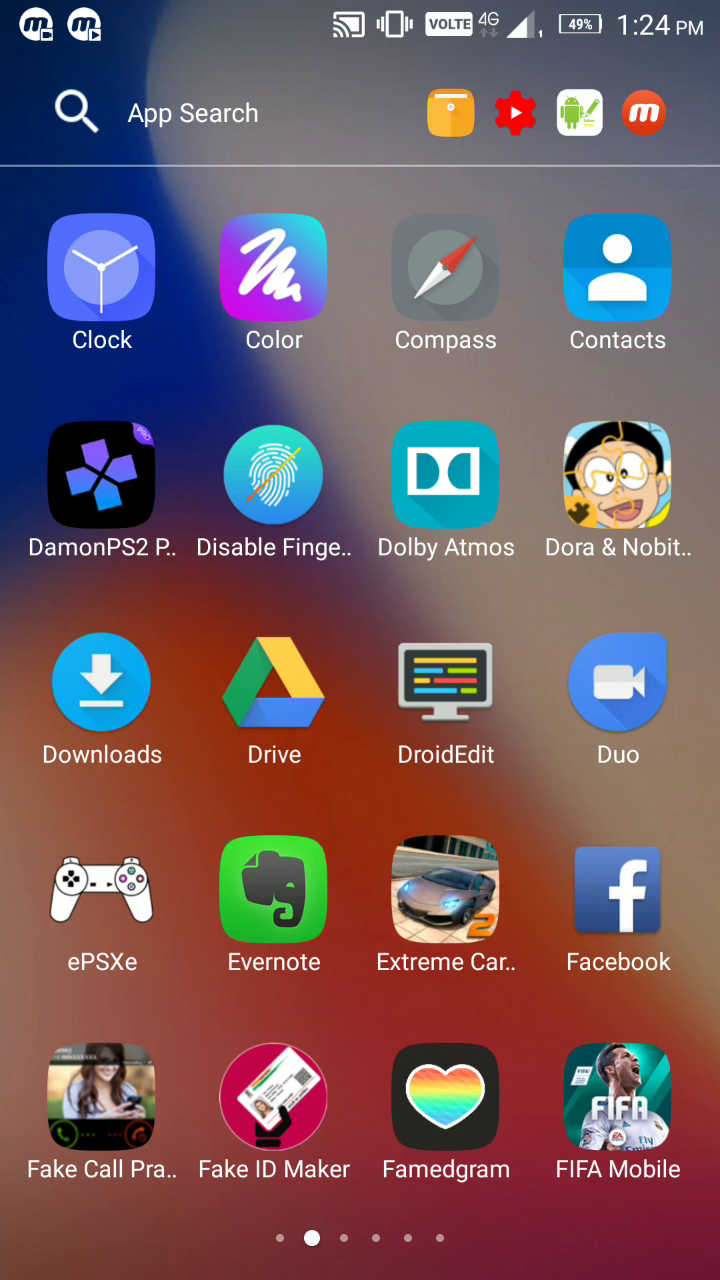